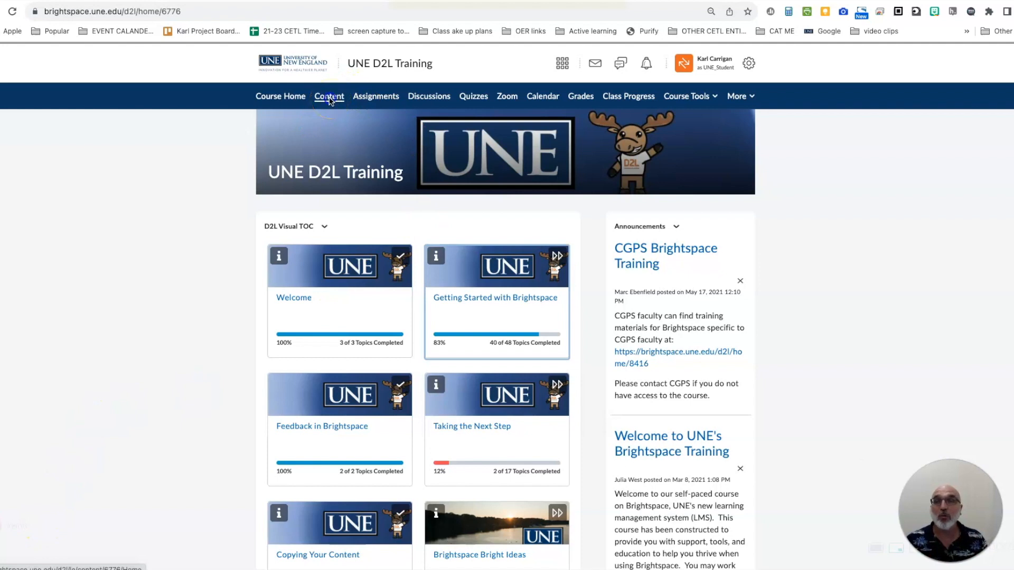
- Open the UNE D2L Training course content and enter 'Quiz' in the topic search box
{"action": "left_click", "coordinate": [329, 95]}
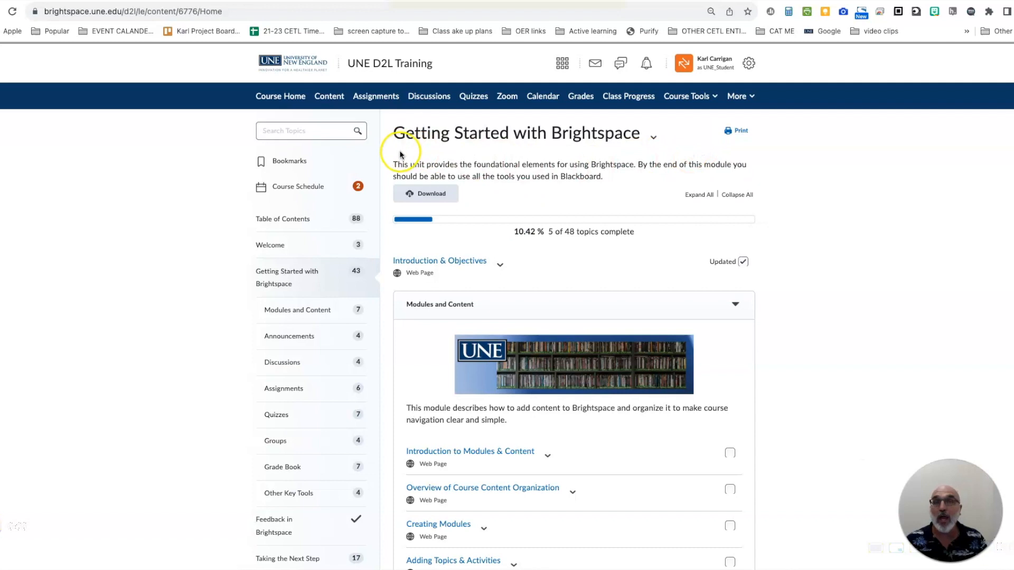
{"action": "mouse_move", "coordinate": [515, 187]}
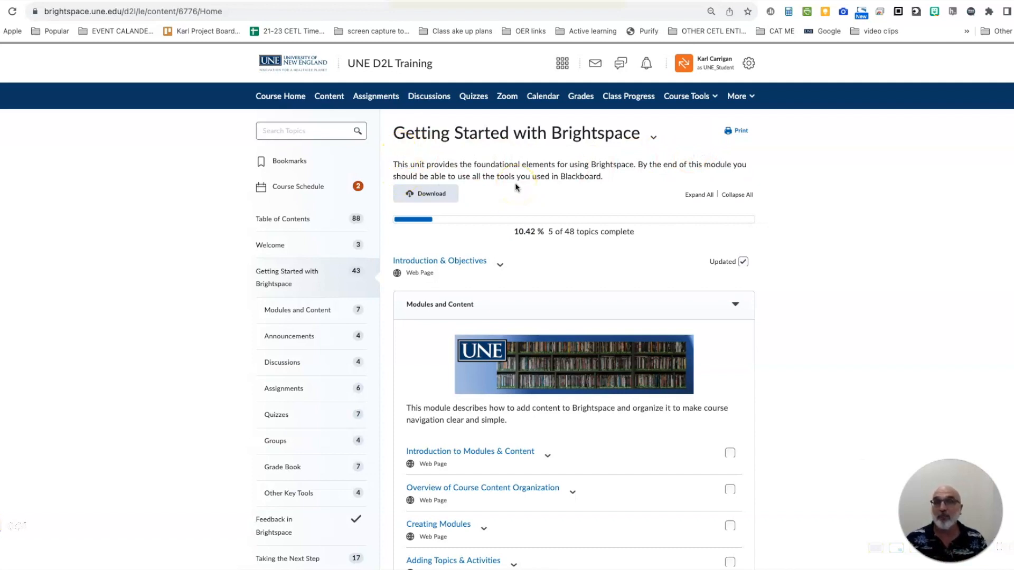
{"action": "left_click", "coordinate": [310, 130]}
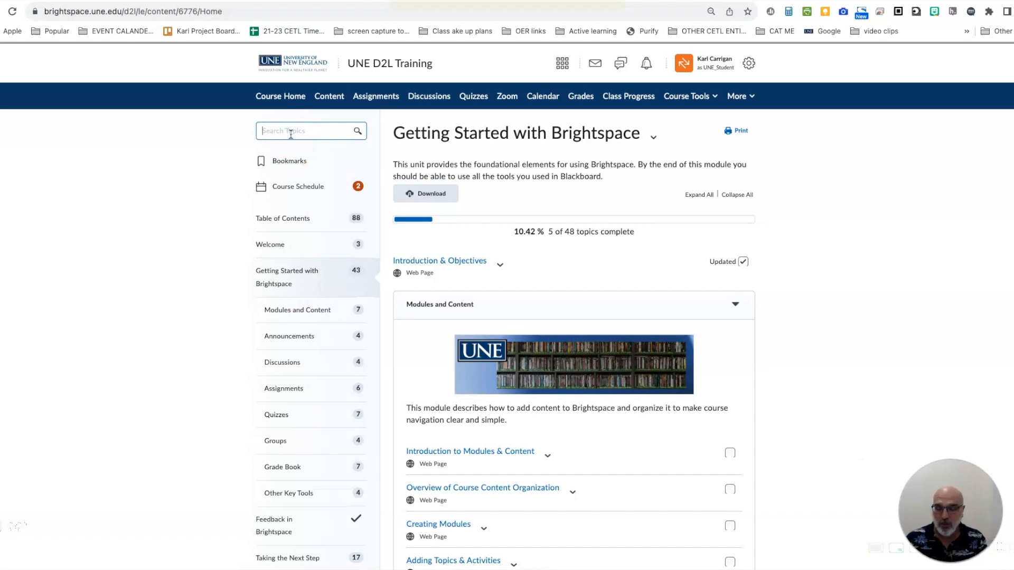
{"action": "type", "text": "Quiz"}
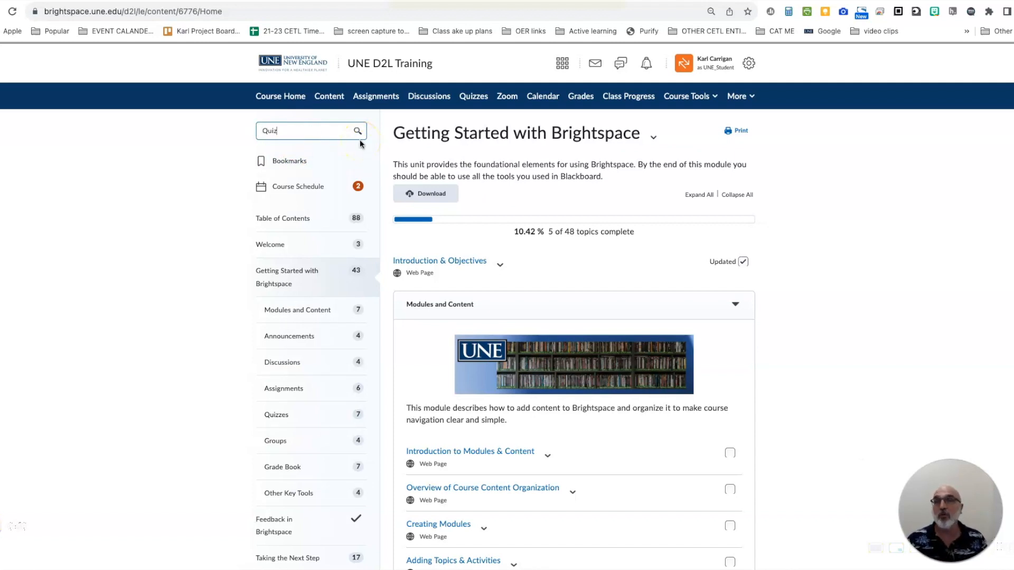
- Run the 'Quiz' topic search and scroll through the 13 matching results
{"action": "left_click", "coordinate": [357, 131]}
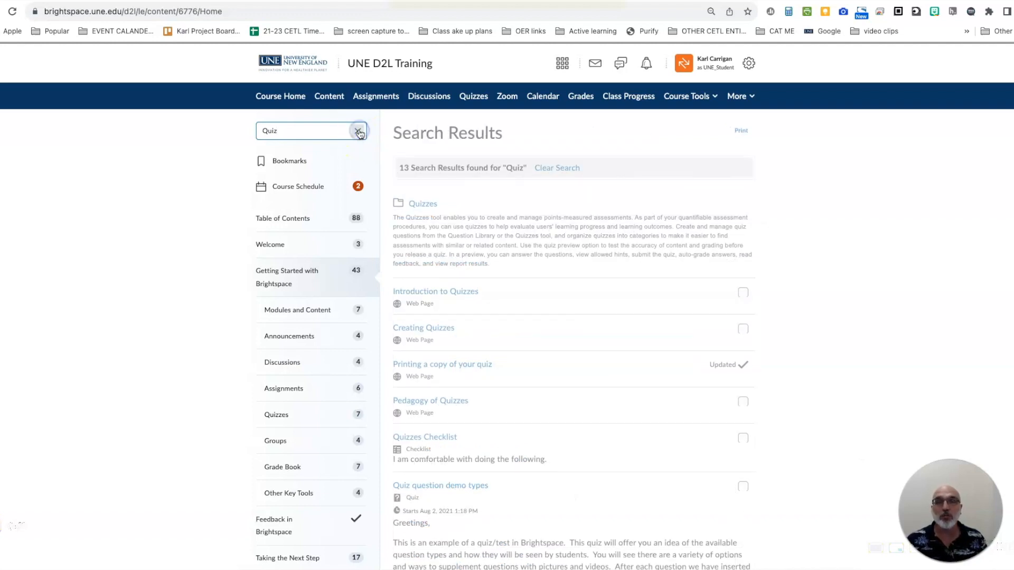
{"action": "scroll", "scroll_direction": "down", "scroll_amount": 3}
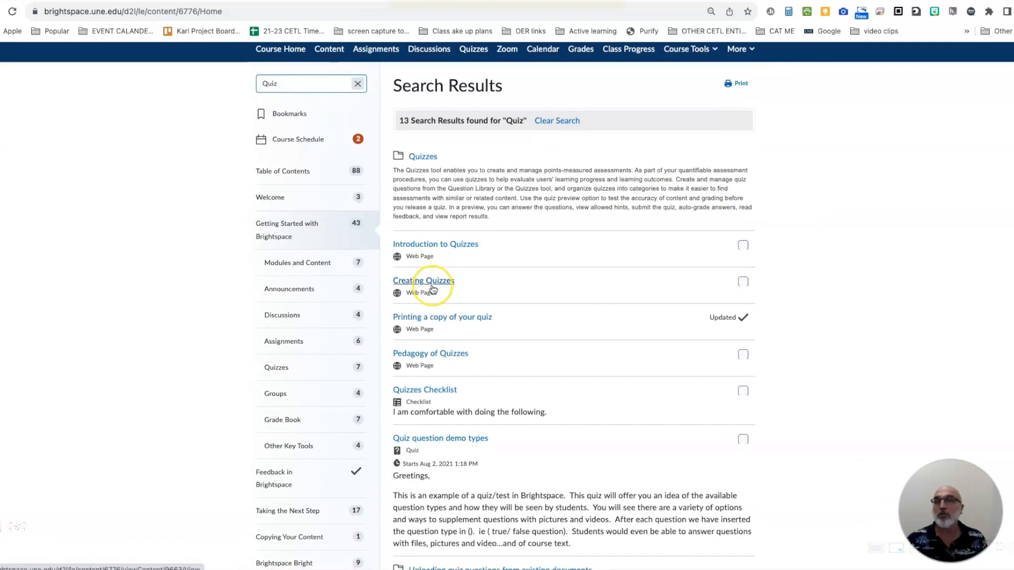
{"action": "scroll", "scroll_direction": "down", "scroll_amount": 3}
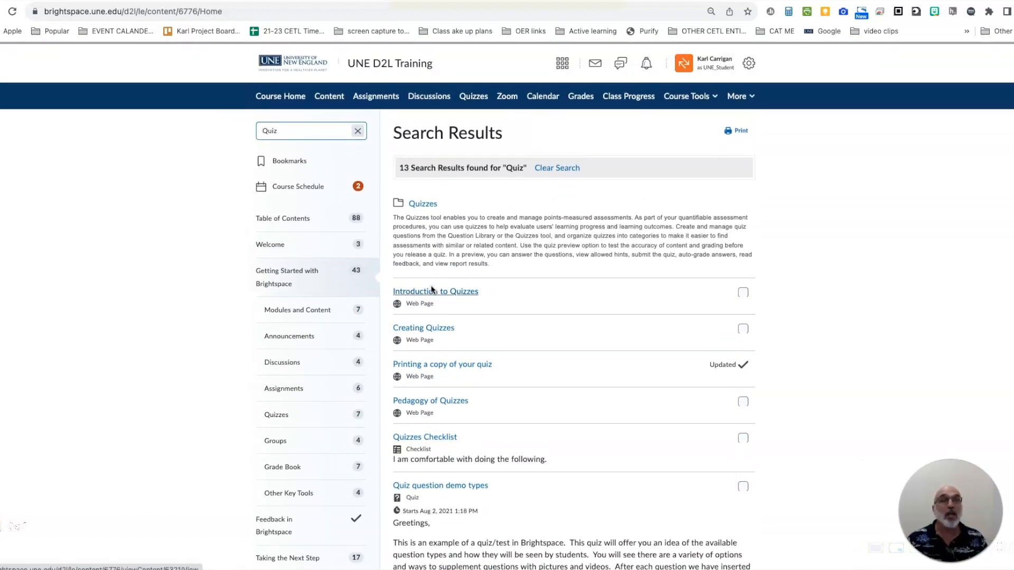
{"action": "mouse_move", "coordinate": [435, 291]}
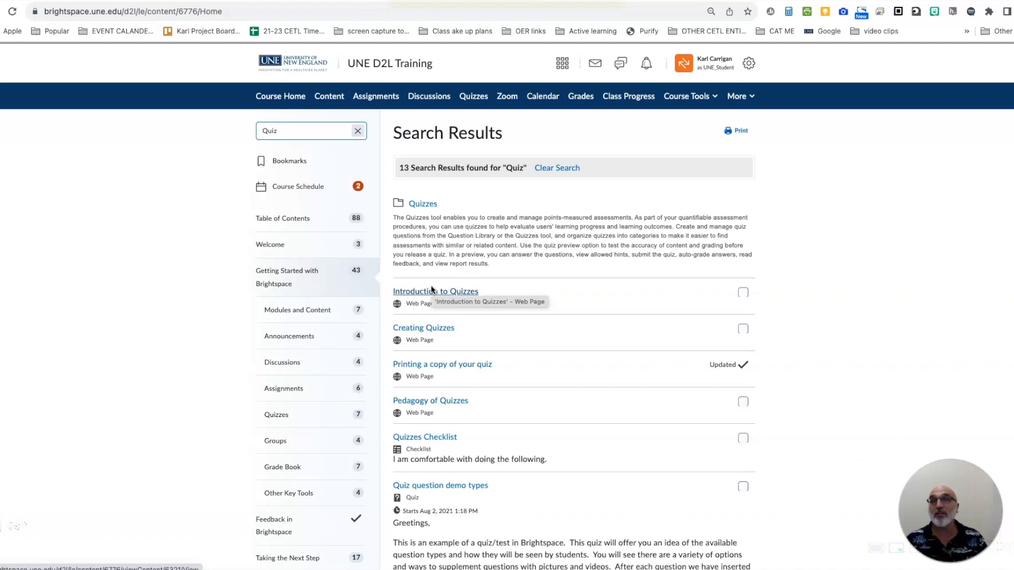